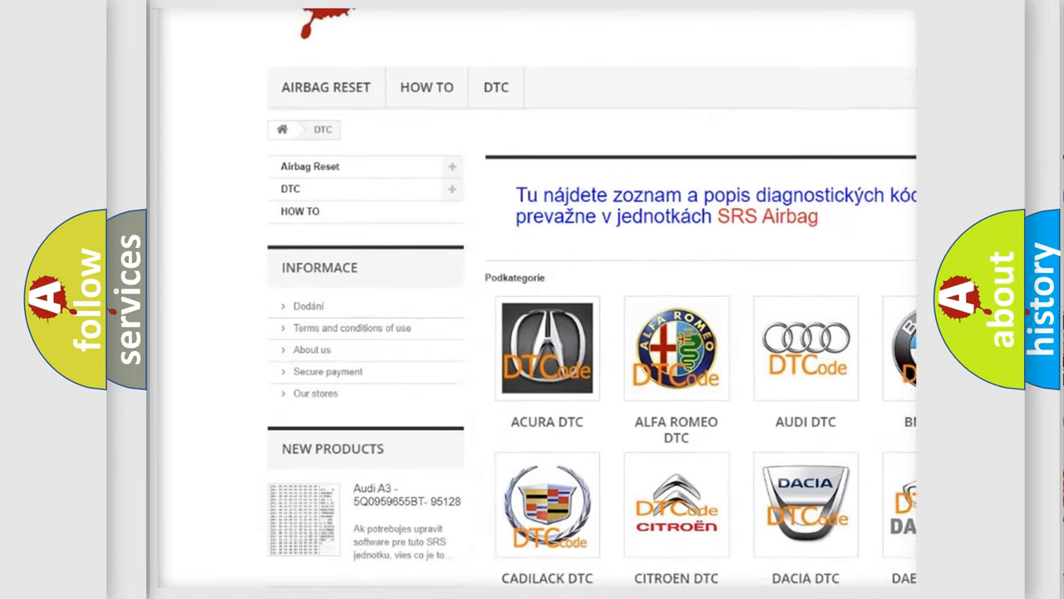
scroll(down, 3)
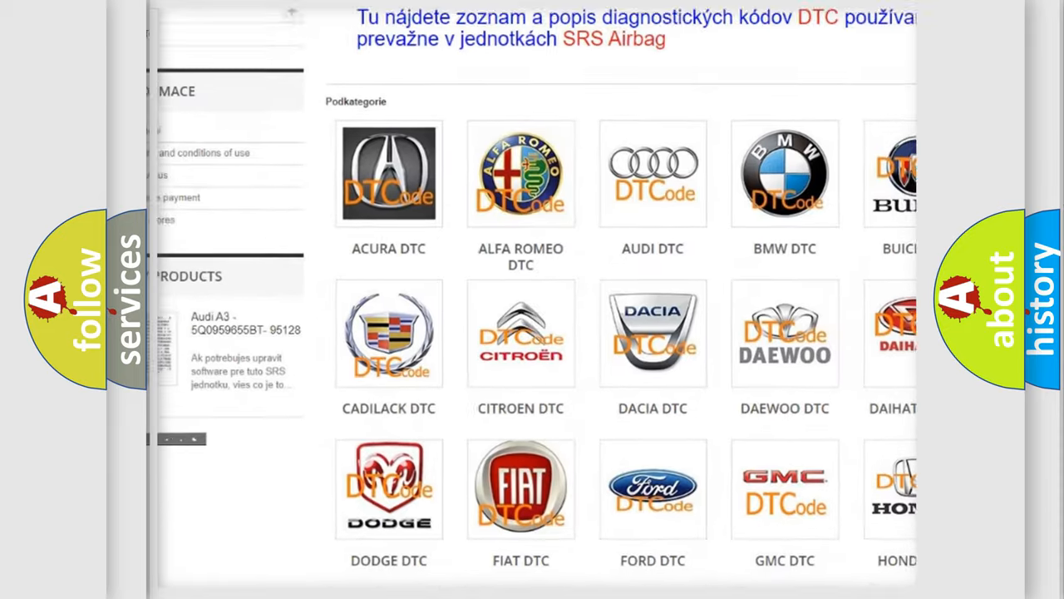
scroll(down, 3)
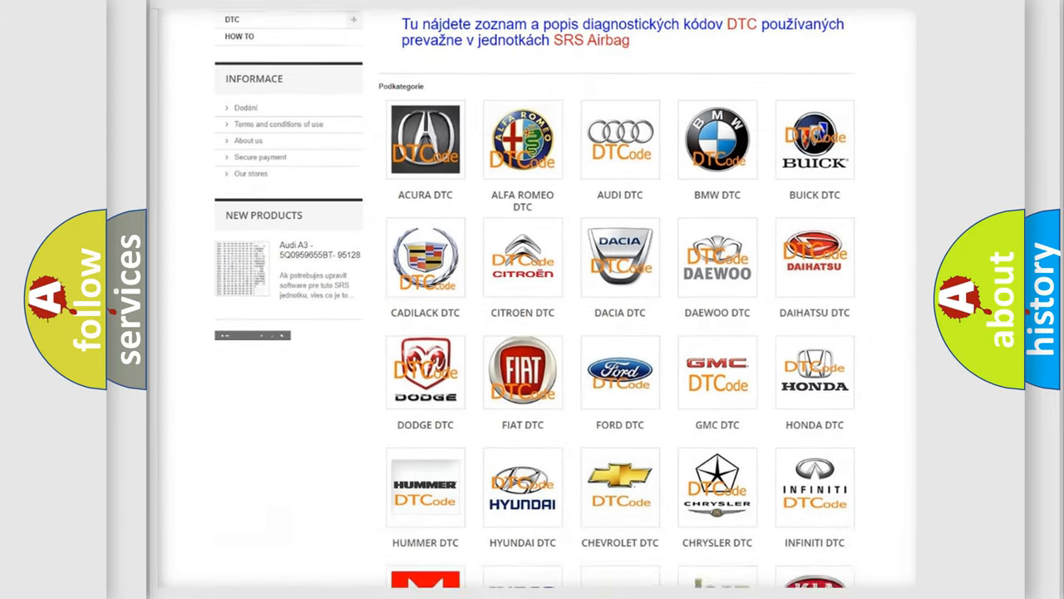
scroll(down, 3)
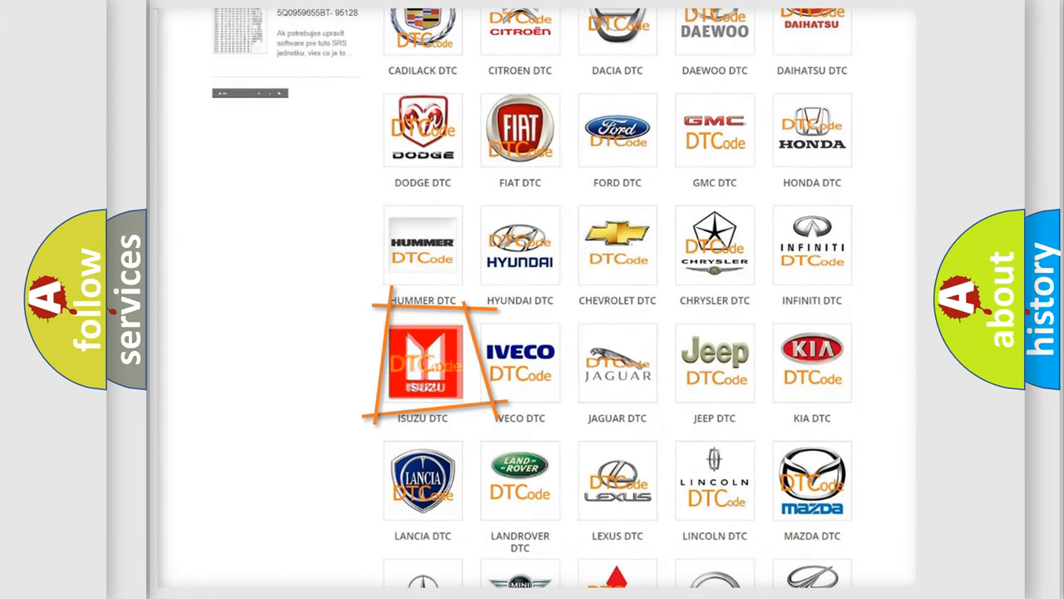